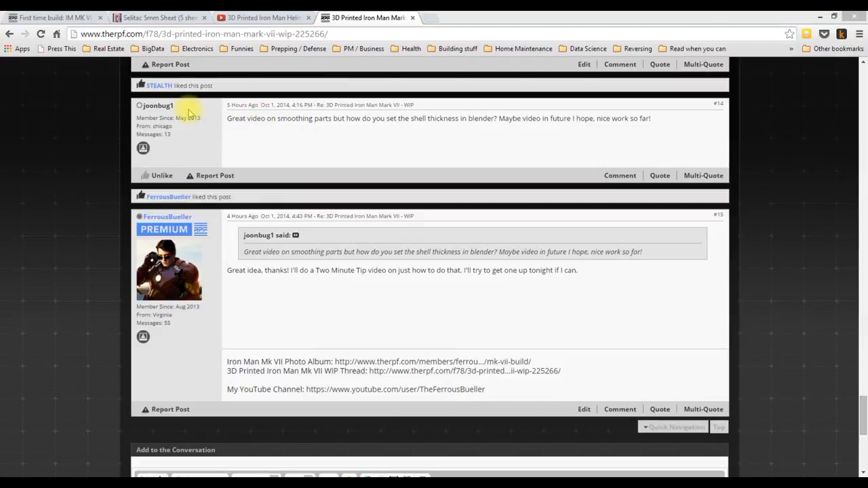
pyautogui.moveTo(219, 122)
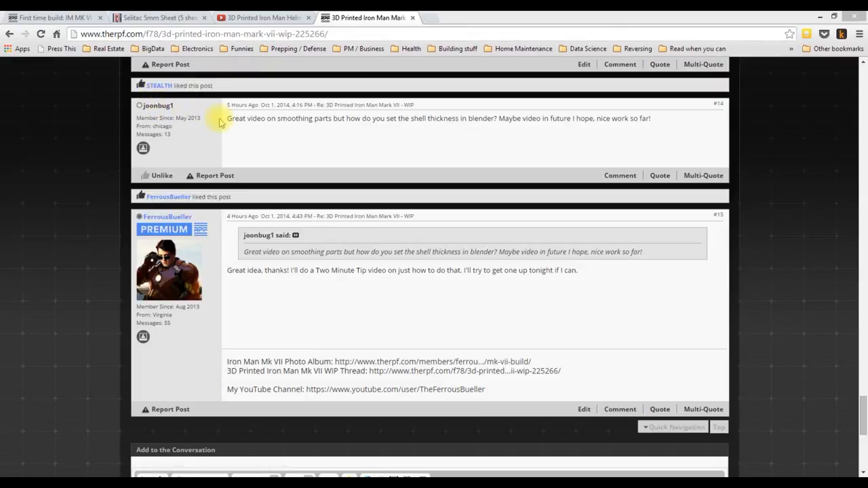
pyautogui.moveTo(355, 148)
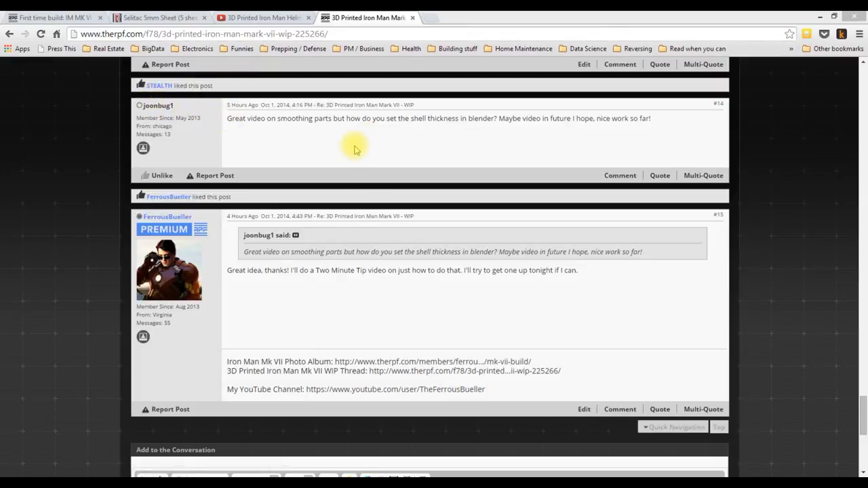
pyautogui.moveTo(464, 138)
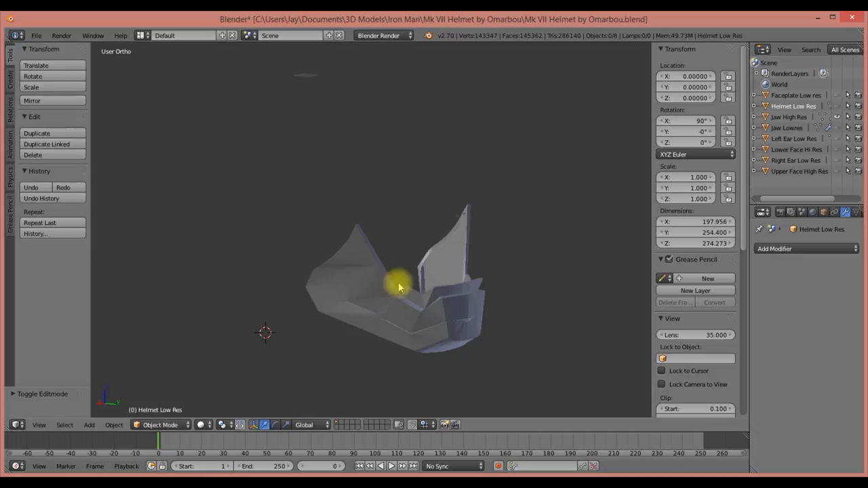
pyautogui.moveTo(450, 331)
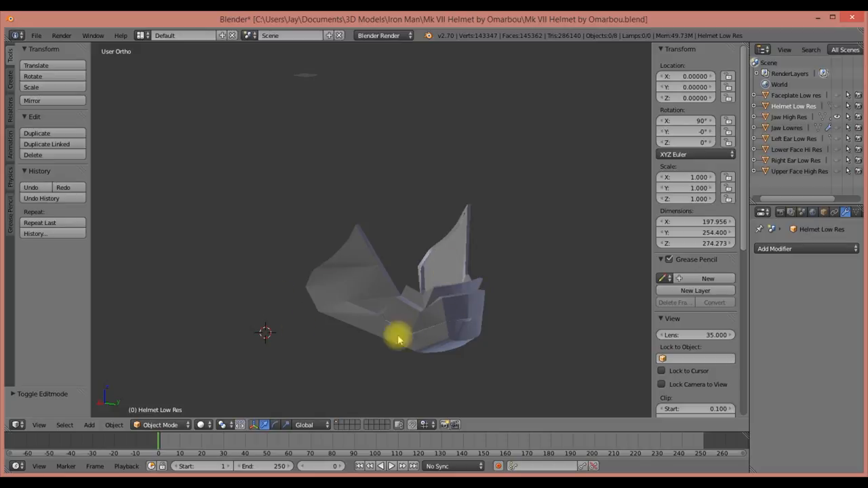
# Orbit and zoom around the helmet to inspect where its inner and outer surfaces meet
pyautogui.moveTo(396, 339); pyautogui.dragTo(336, 325)
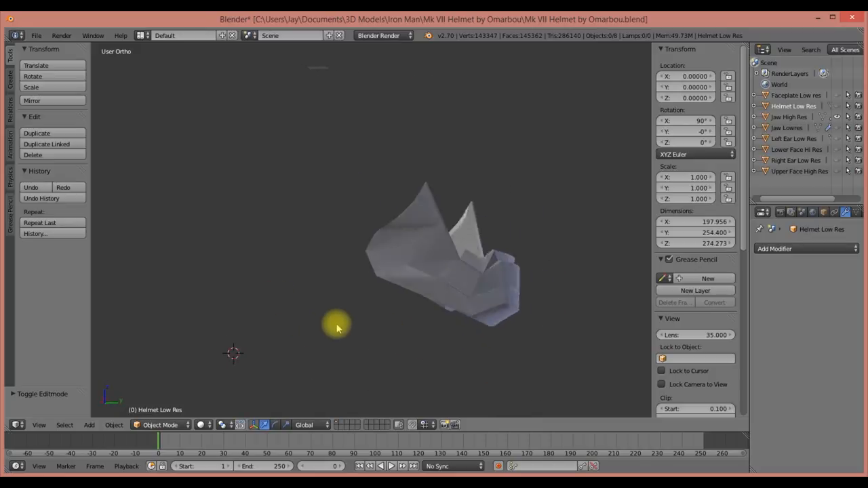
pyautogui.moveTo(337, 330); pyautogui.dragTo(336, 309)
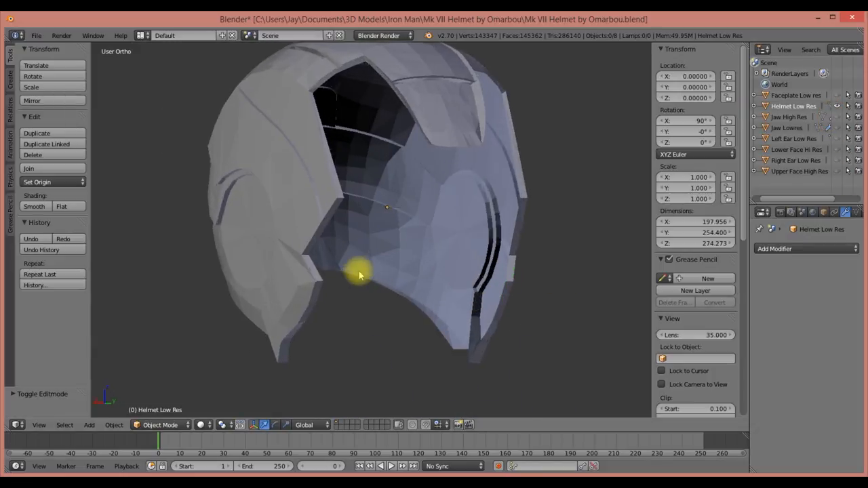
pyautogui.moveTo(359, 274); pyautogui.dragTo(304, 266)
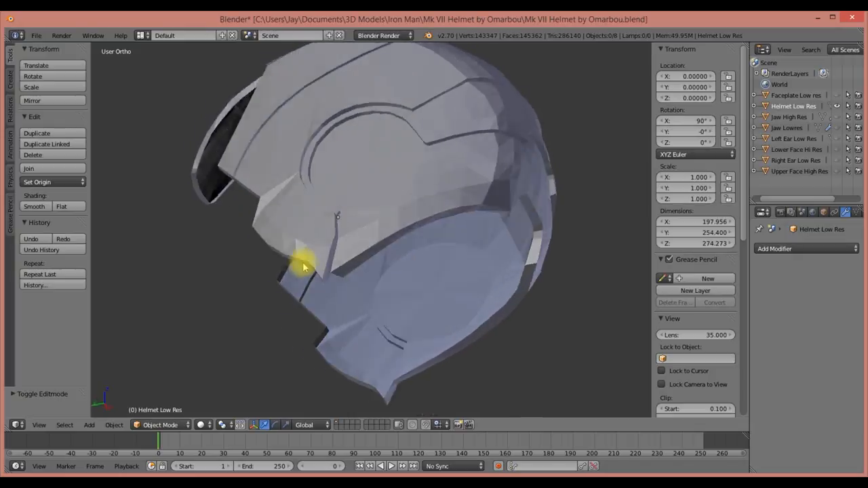
pyautogui.moveTo(305, 269); pyautogui.dragTo(540, 231)
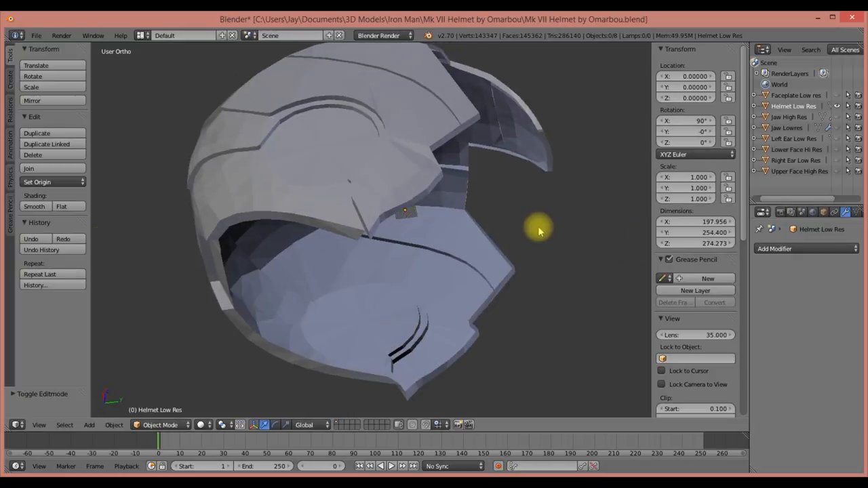
pyautogui.moveTo(539, 231); pyautogui.dragTo(486, 291)
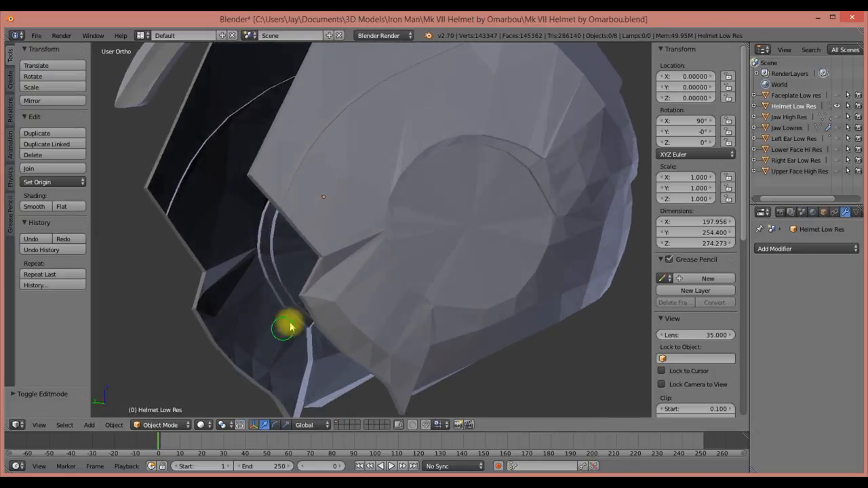
pyautogui.moveTo(288, 326); pyautogui.dragTo(431, 336)
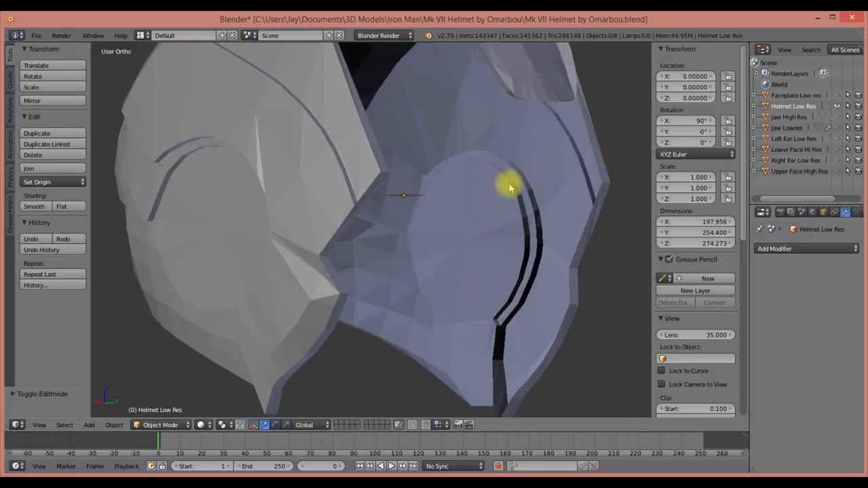
pyautogui.moveTo(509, 187); pyautogui.dragTo(264, 309)
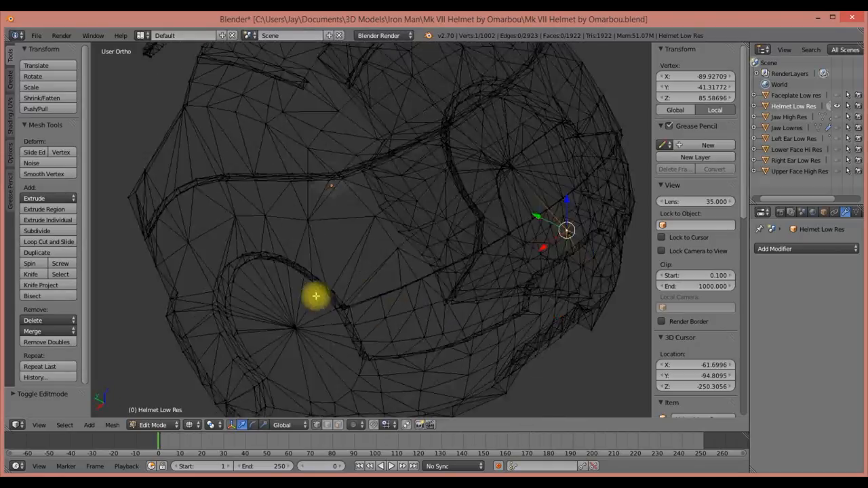
# Return the helmet to Object Mode and show it with solid viewport shading
pyautogui.press('Tab')
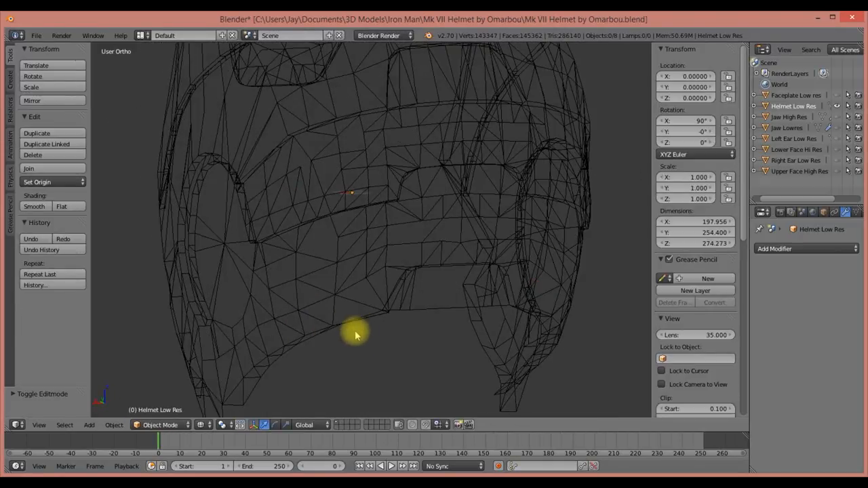
pyautogui.click(160, 424)
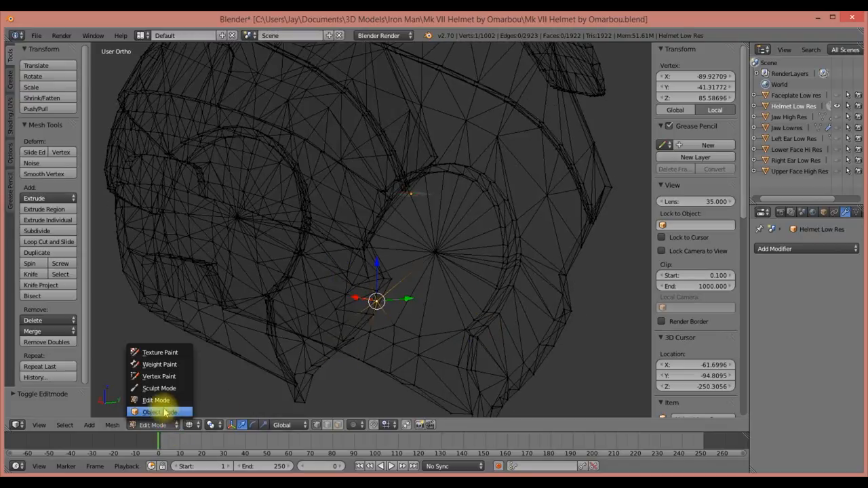
pyautogui.click(160, 412)
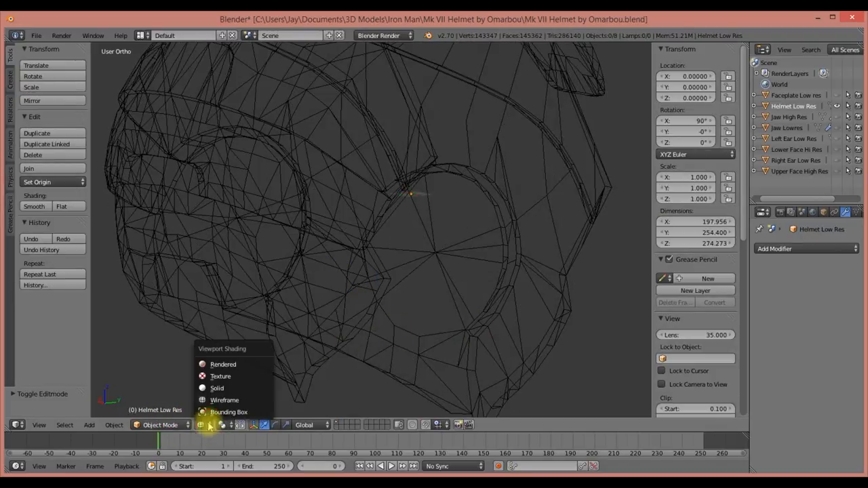
pyautogui.click(217, 388)
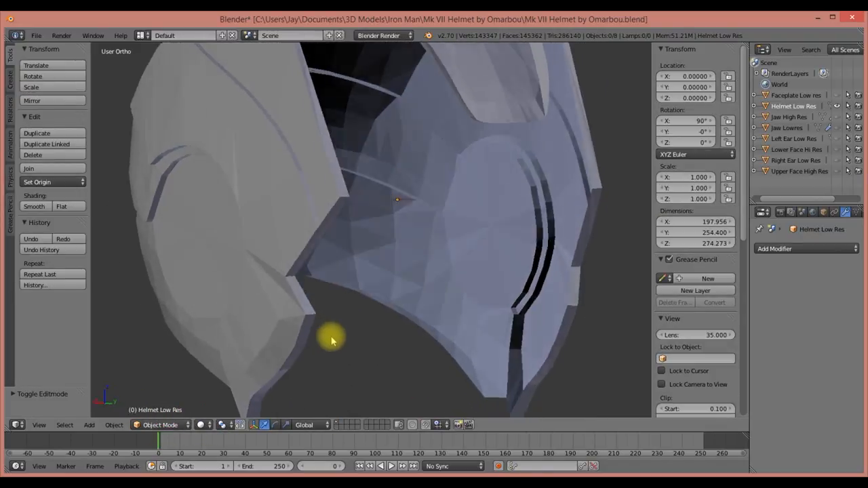
pyautogui.moveTo(332, 339); pyautogui.dragTo(437, 310)
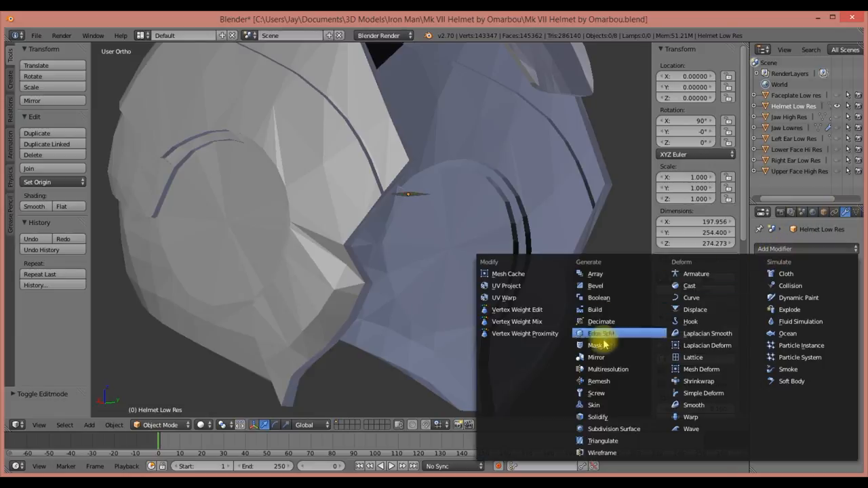
pyautogui.moveTo(594, 405)
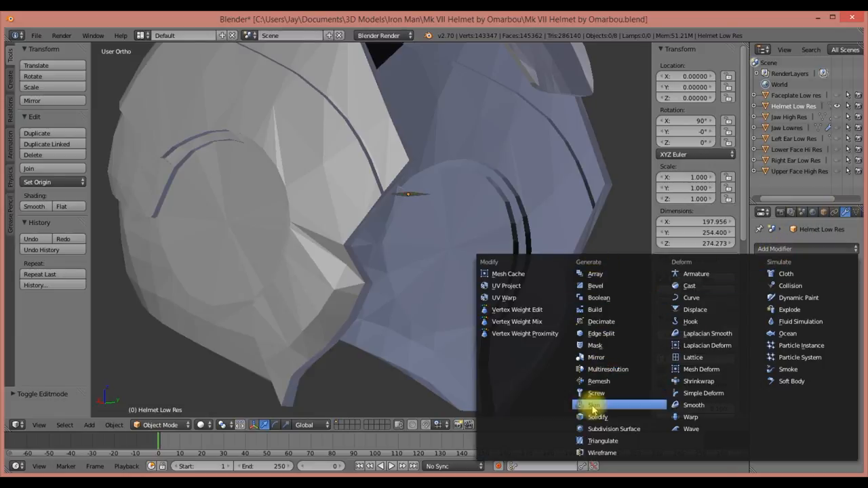
pyautogui.moveTo(597, 416)
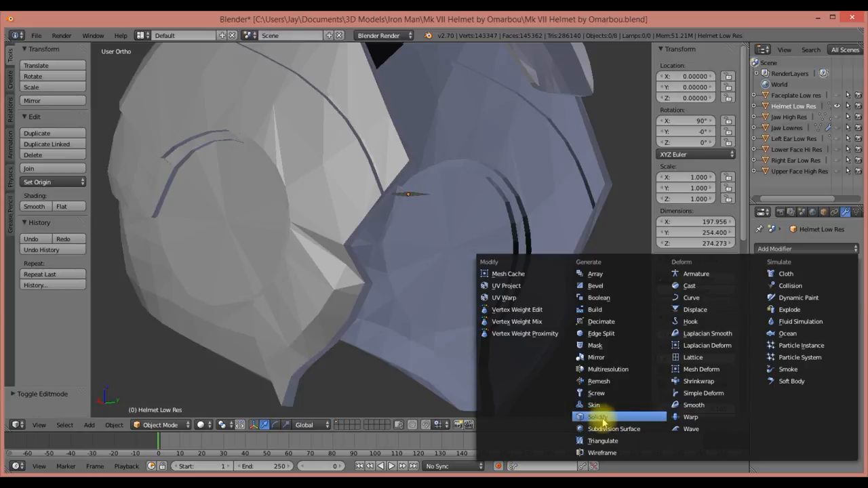
# Add a Solidify modifier to the helmet so its shell gains thickness
pyautogui.click(596, 416)
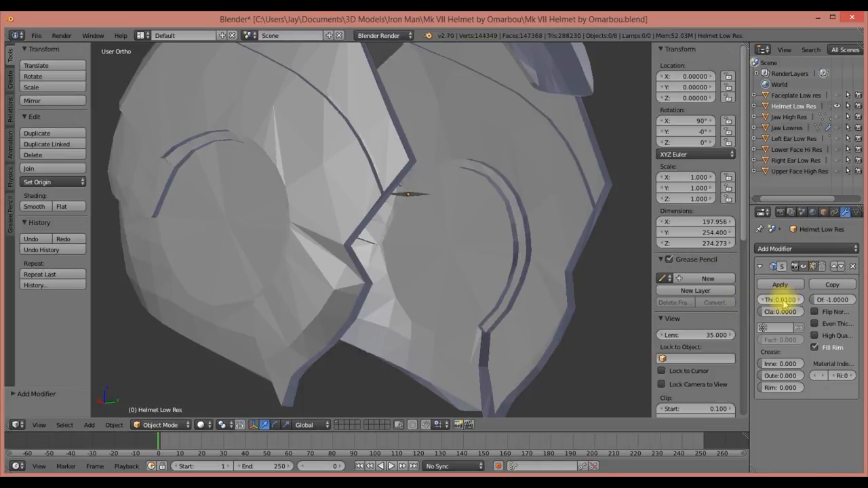
pyautogui.moveTo(543, 323)
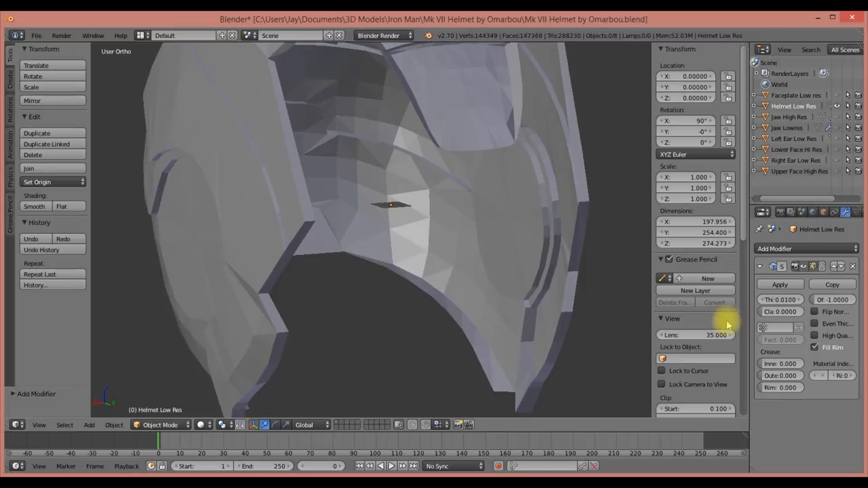
pyautogui.moveTo(780, 300)
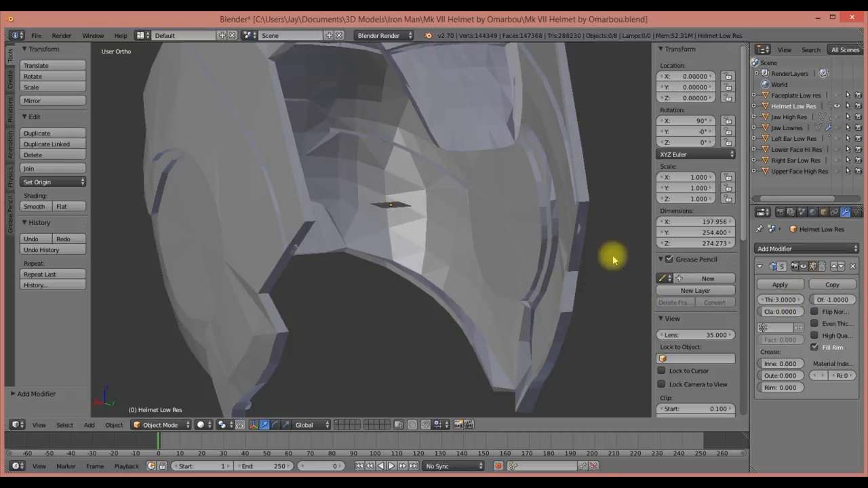
pyautogui.moveTo(613, 257); pyautogui.dragTo(473, 251)
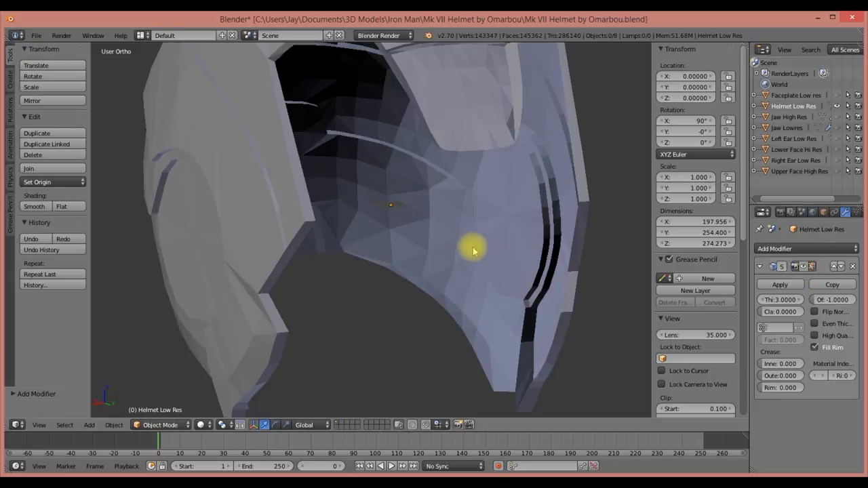
pyautogui.moveTo(475, 251); pyautogui.dragTo(445, 326)
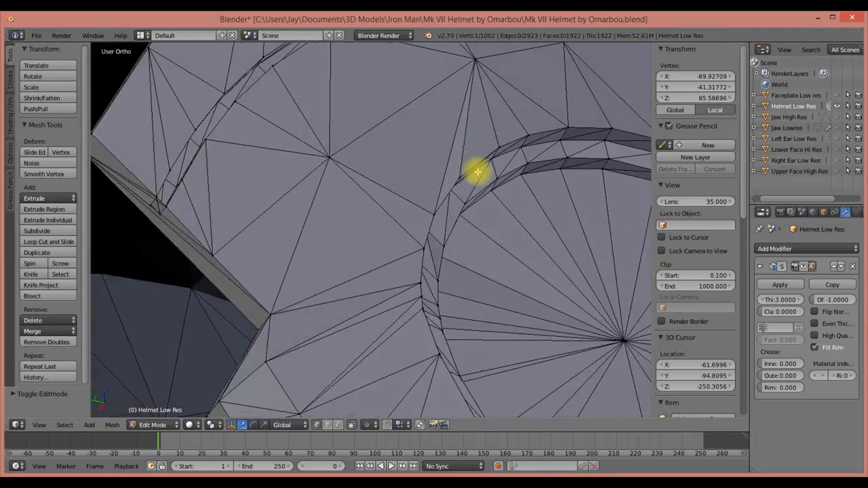
pyautogui.moveTo(432, 220)
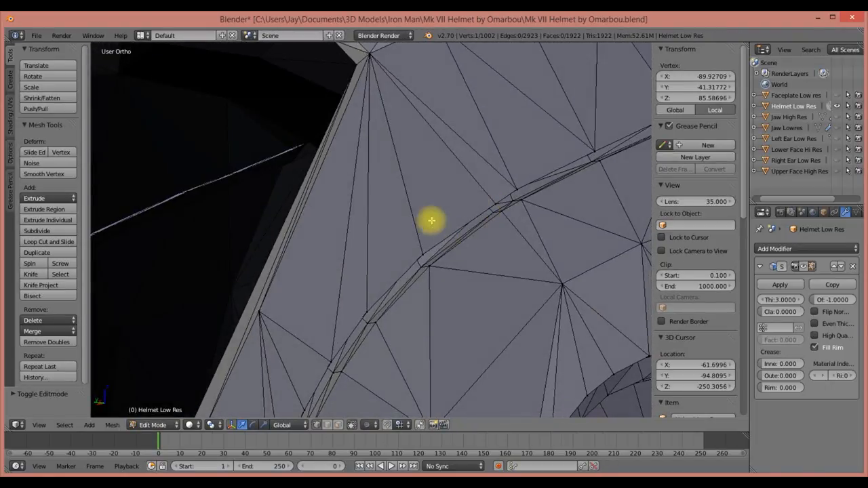
pyautogui.moveTo(431, 220); pyautogui.dragTo(331, 154)
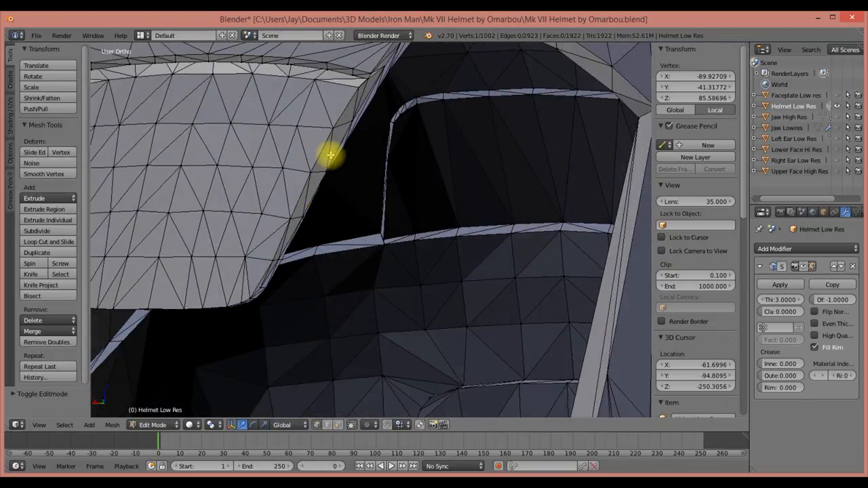
pyautogui.moveTo(331, 154); pyautogui.dragTo(458, 138)
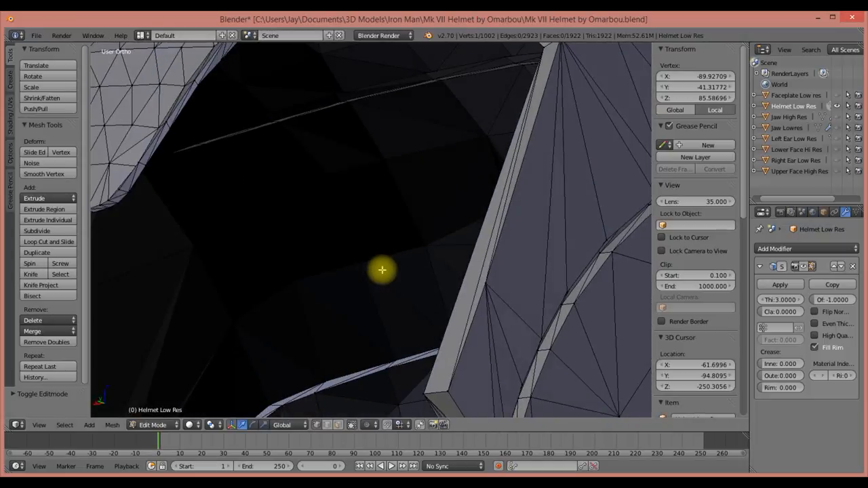
pyautogui.moveTo(383, 271); pyautogui.dragTo(375, 231)
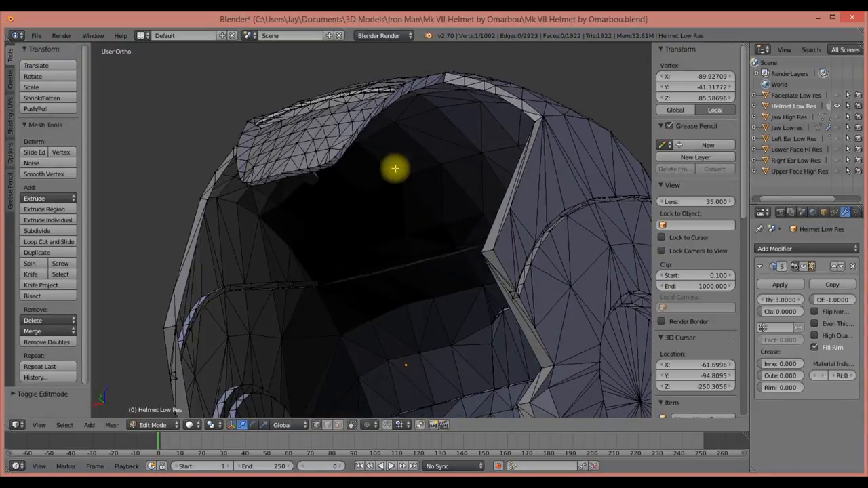
pyautogui.moveTo(326, 119)
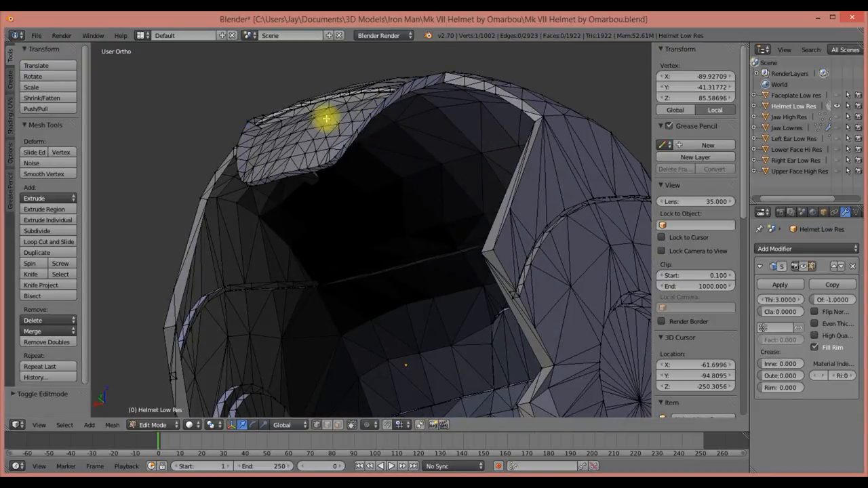
pyautogui.moveTo(325, 119); pyautogui.dragTo(379, 211)
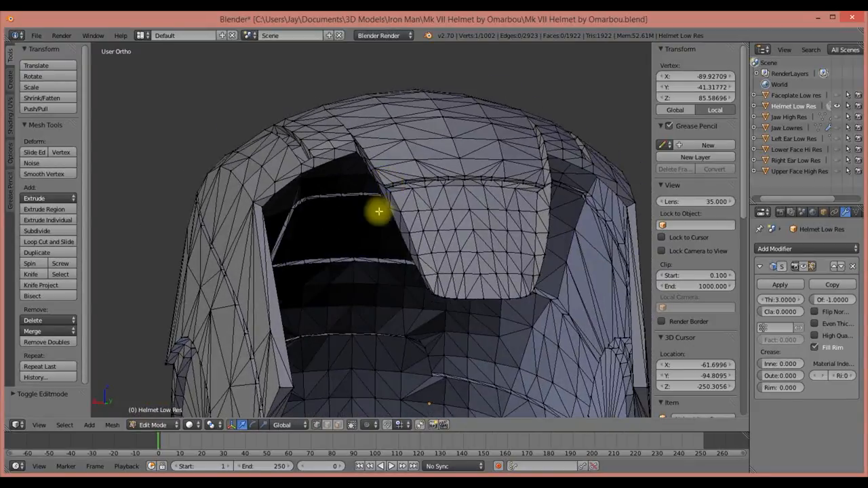
pyautogui.moveTo(379, 211); pyautogui.dragTo(468, 265)
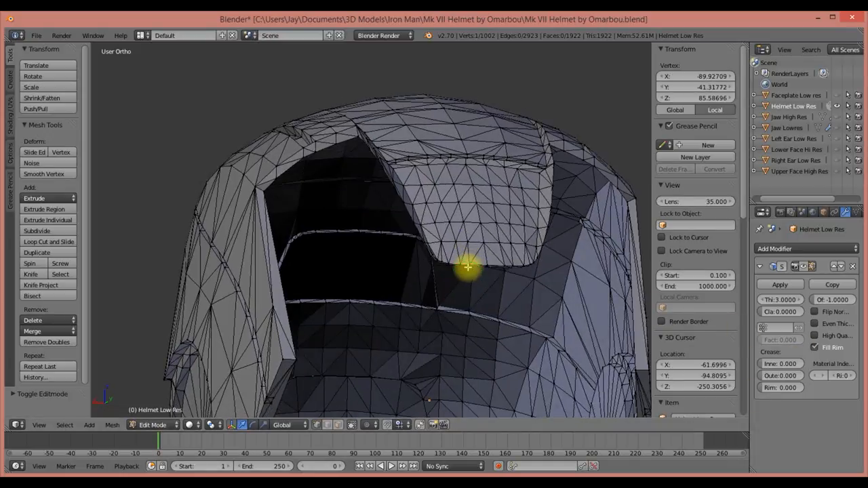
pyautogui.moveTo(468, 267); pyautogui.dragTo(372, 151)
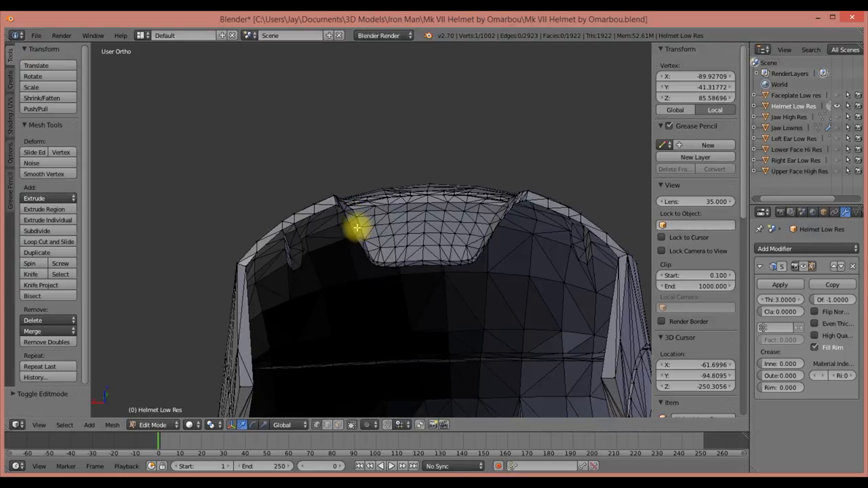
pyautogui.moveTo(344, 263)
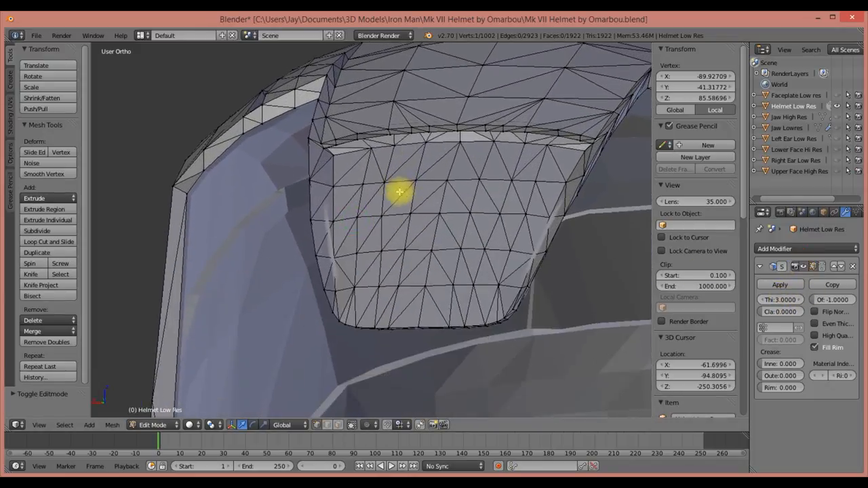
pyautogui.moveTo(328, 212)
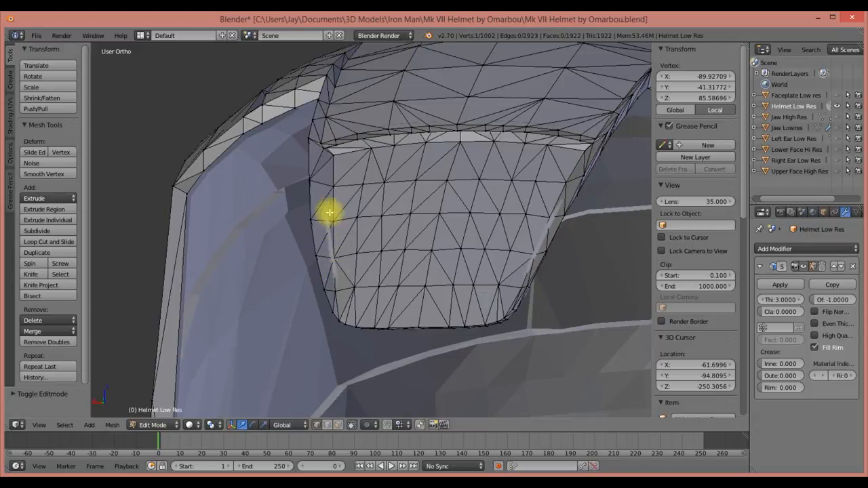
pyautogui.moveTo(328, 211); pyautogui.dragTo(580, 368)
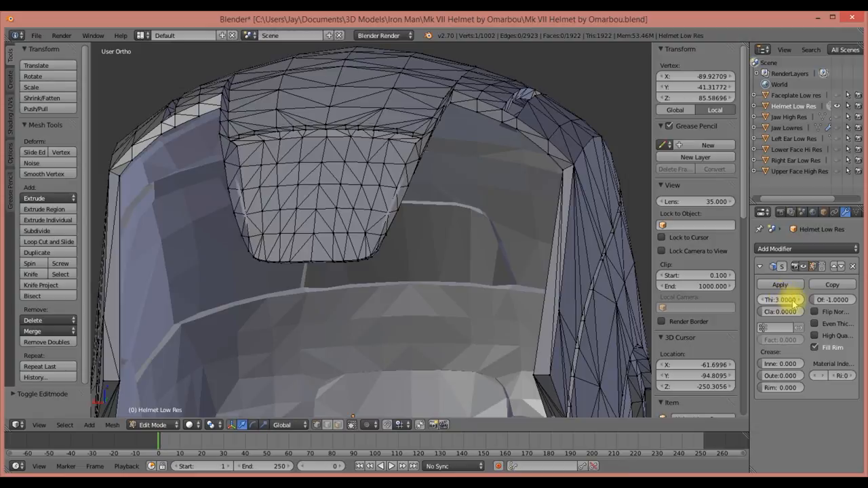
pyautogui.click(782, 300)
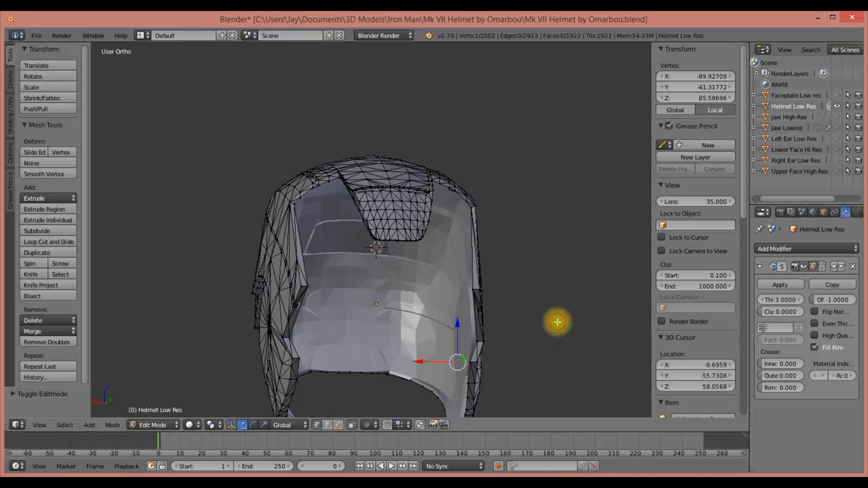
pyautogui.moveTo(780, 311)
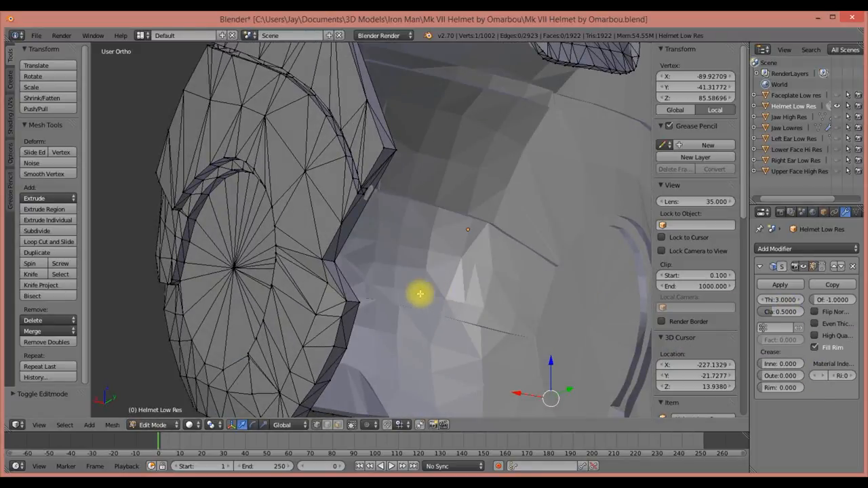
# Orbit around the helmet's ear section to inspect the inside of the clamped shell
pyautogui.moveTo(421, 295); pyautogui.dragTo(396, 309)
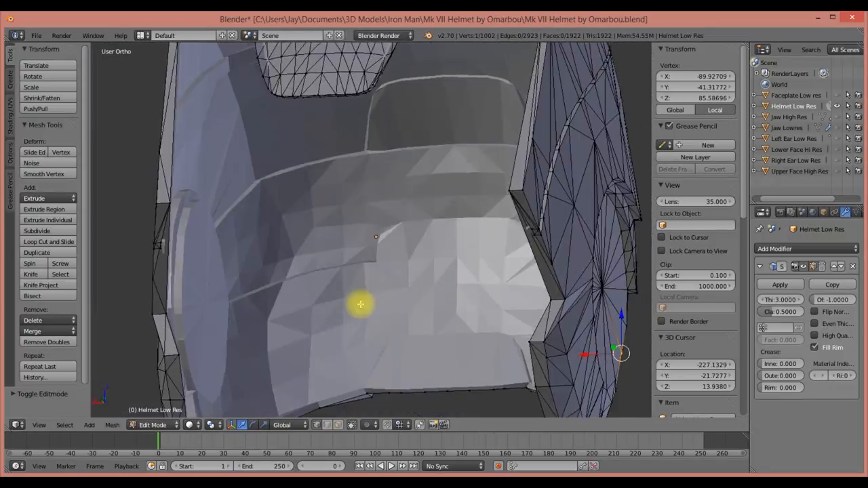
pyautogui.moveTo(406, 271); pyautogui.dragTo(380, 257)
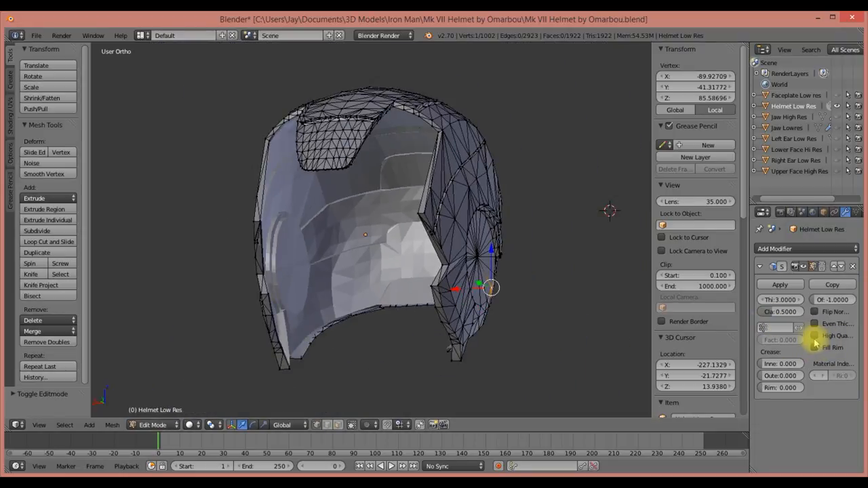
pyautogui.moveTo(814, 335)
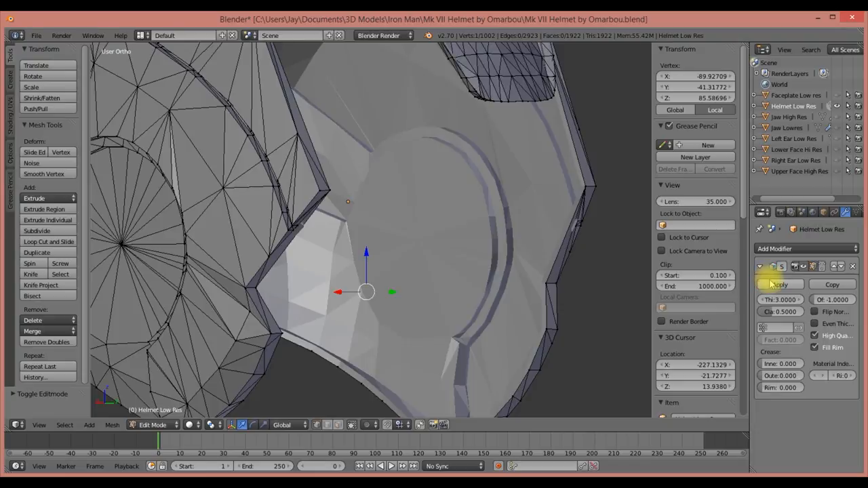
# Switch the helmet to Object Mode and apply the Solidify modifier as permanent geometry
pyautogui.click(779, 285)
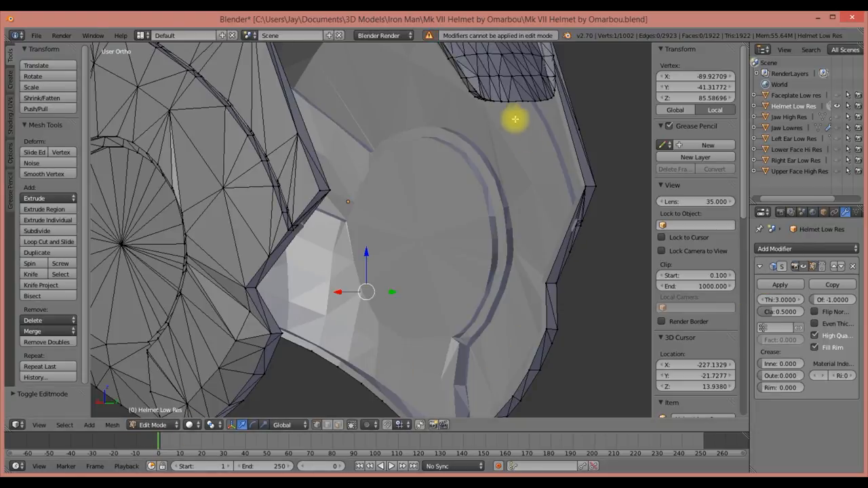
pyautogui.moveTo(532, 42)
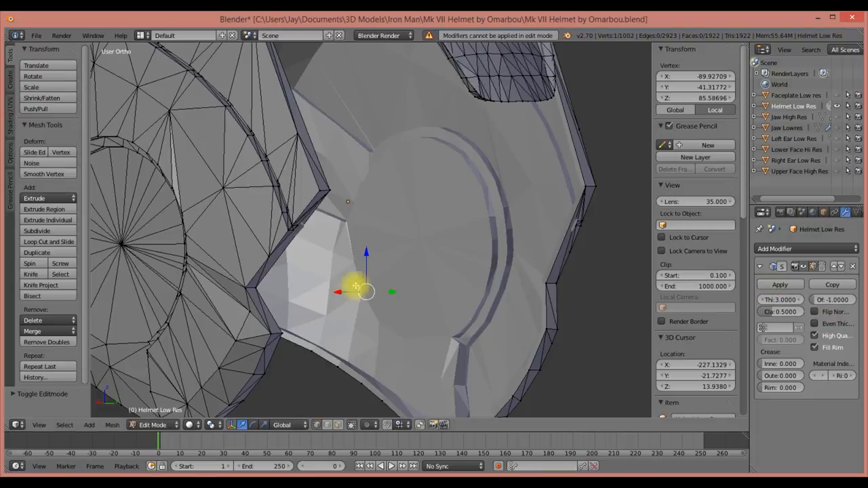
pyautogui.click(152, 426)
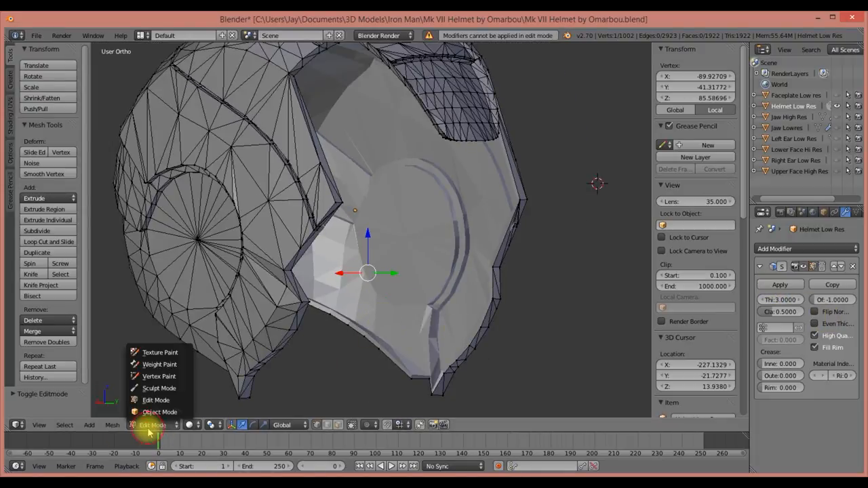
pyautogui.click(160, 412)
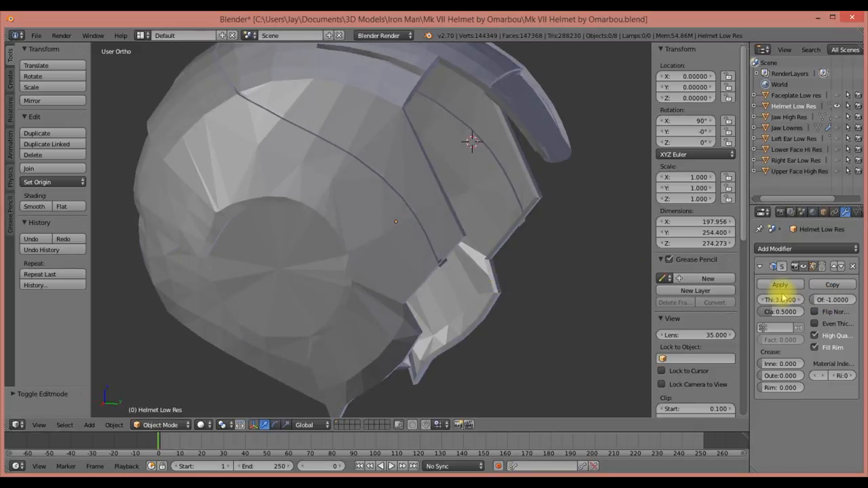
pyautogui.click(780, 285)
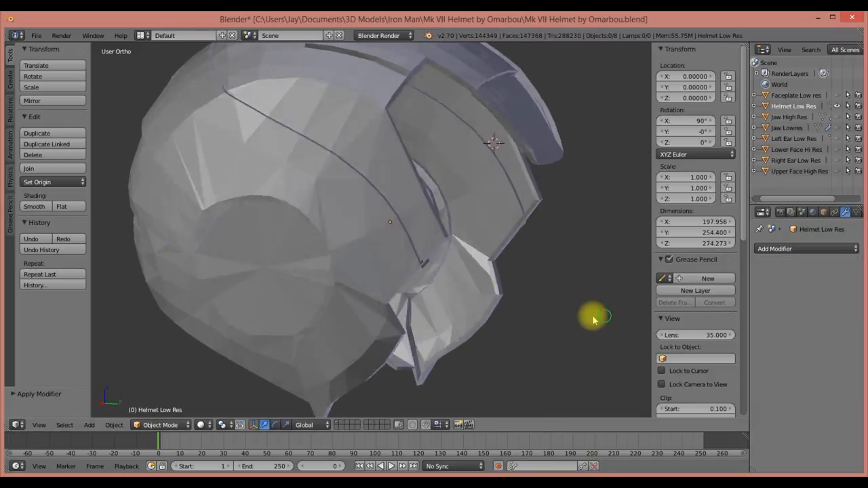
# In Edit Mode, grab the stray edge poking through the shell and move it back inside
pyautogui.press('Tab')
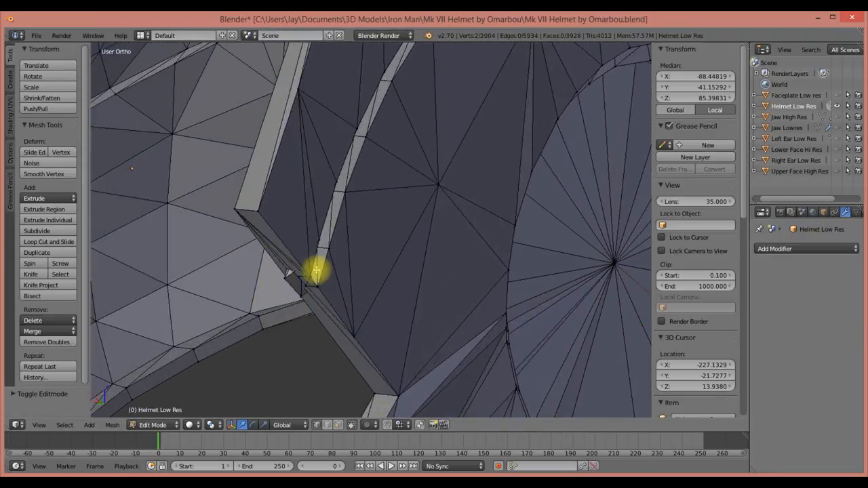
pyautogui.moveTo(317, 270); pyautogui.dragTo(402, 284)
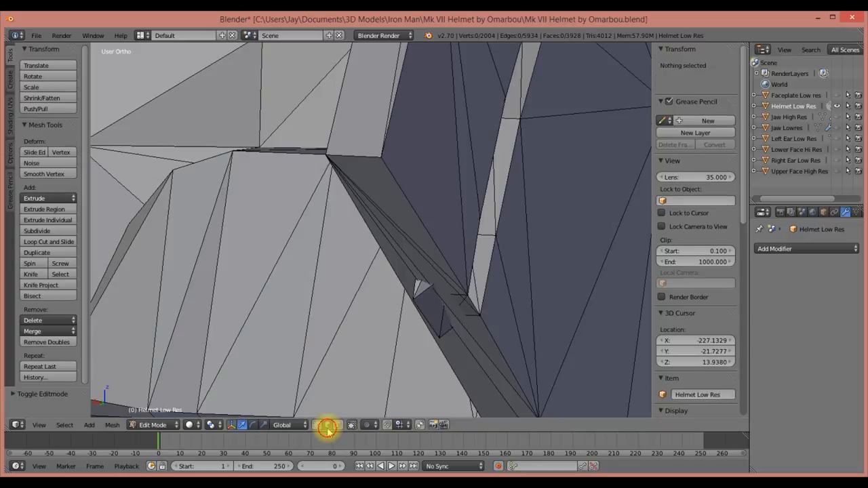
pyautogui.click(423, 319)
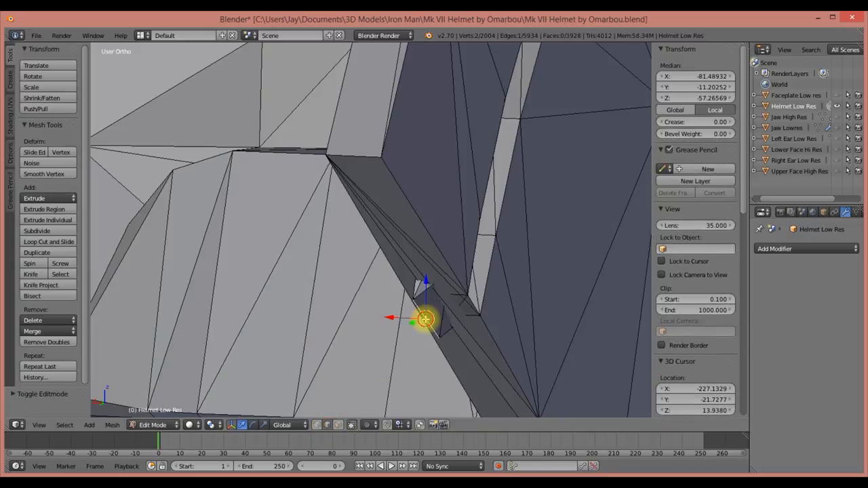
pyautogui.moveTo(423, 319); pyautogui.dragTo(434, 314)
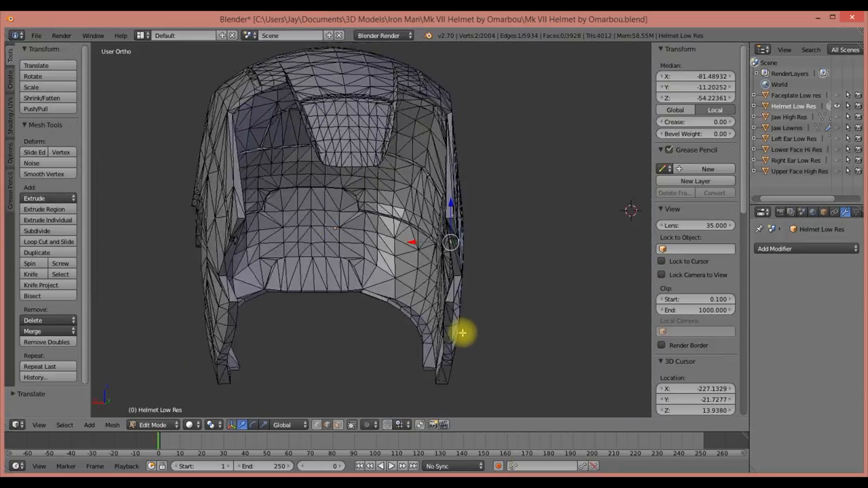
pyautogui.moveTo(464, 332); pyautogui.dragTo(421, 316)
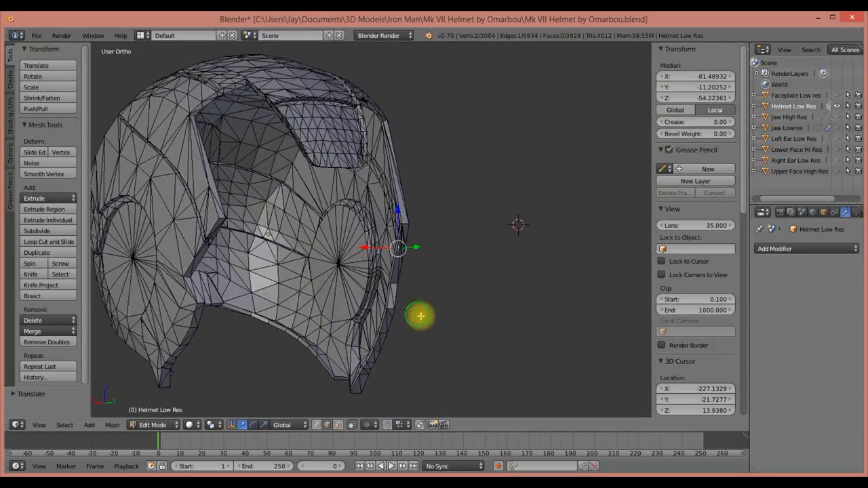